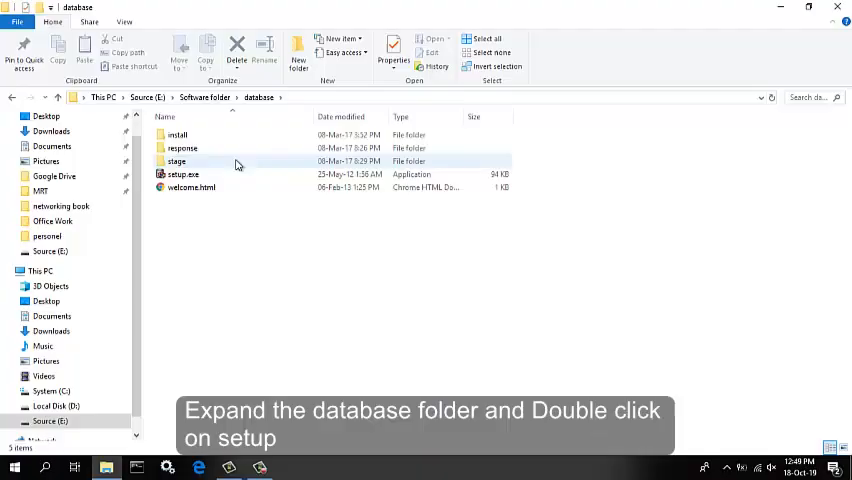
Launch setup.exe from the database folder to start the Oracle installer
{"action": "left_click", "coordinate": [184, 174]}
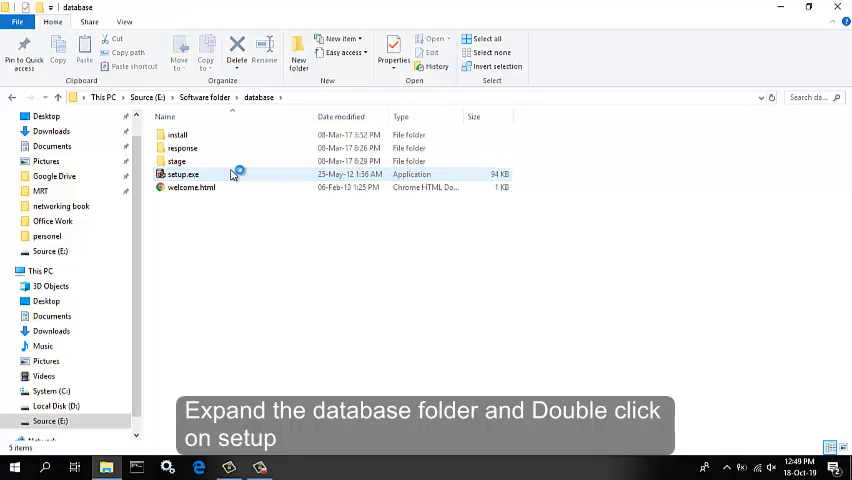
{"action": "left_click", "coordinate": [180, 174]}
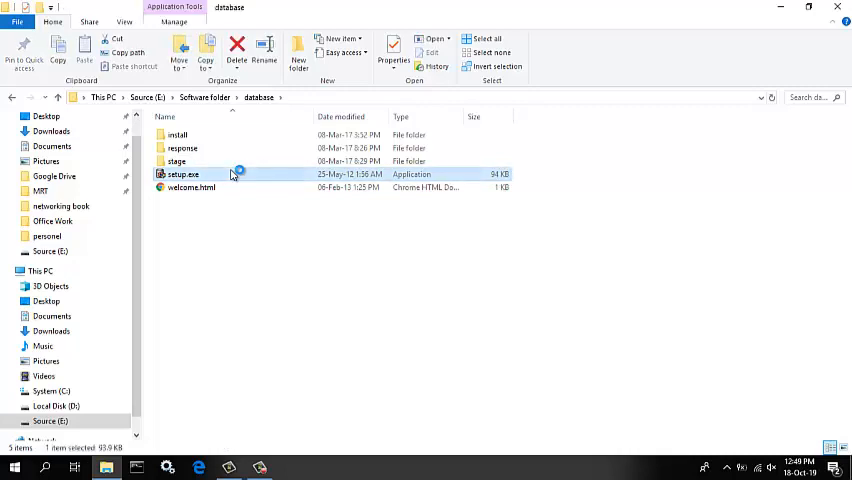
{"action": "double_click", "coordinate": [184, 174]}
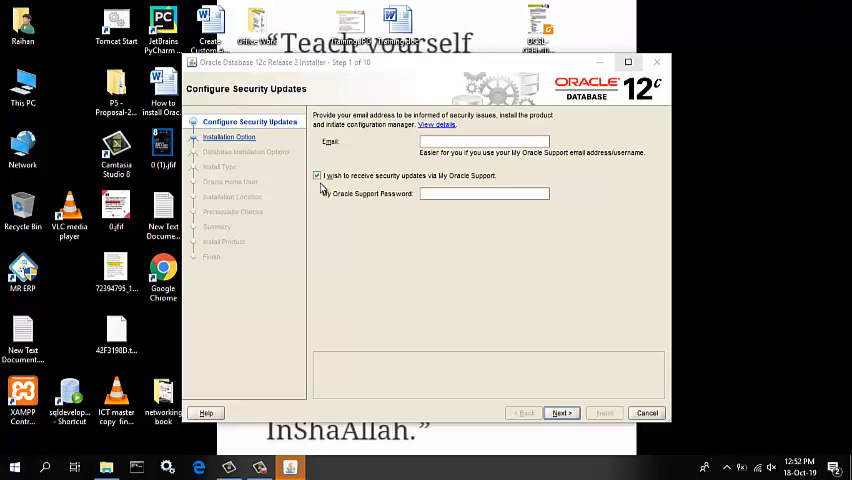
Decline My Oracle Support security updates with no email and confirm the warning
{"action": "left_click", "coordinate": [318, 176]}
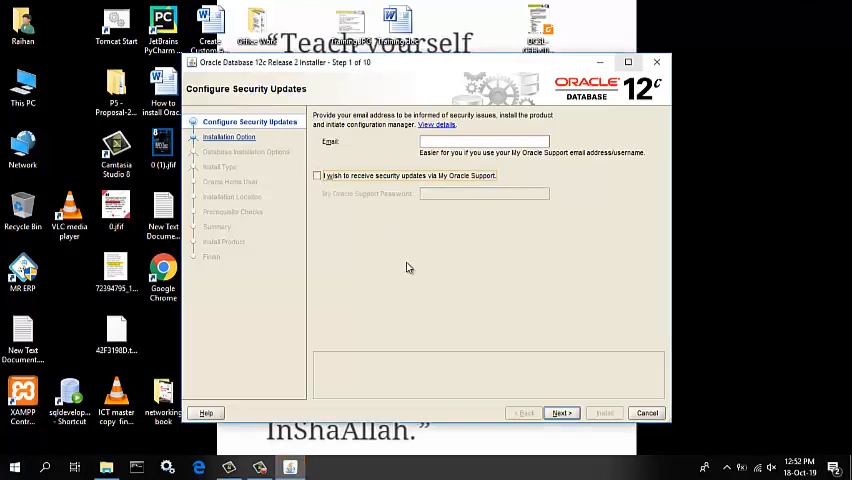
{"action": "mouse_move", "coordinate": [500, 340]}
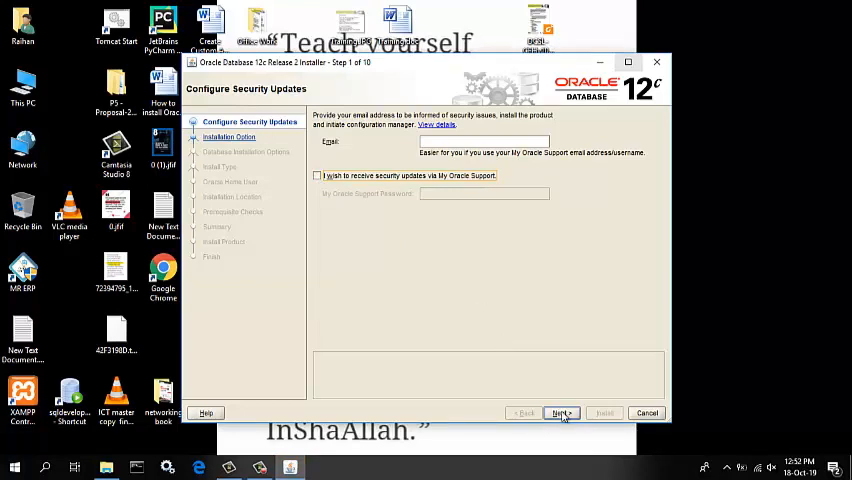
{"action": "left_click", "coordinate": [560, 412]}
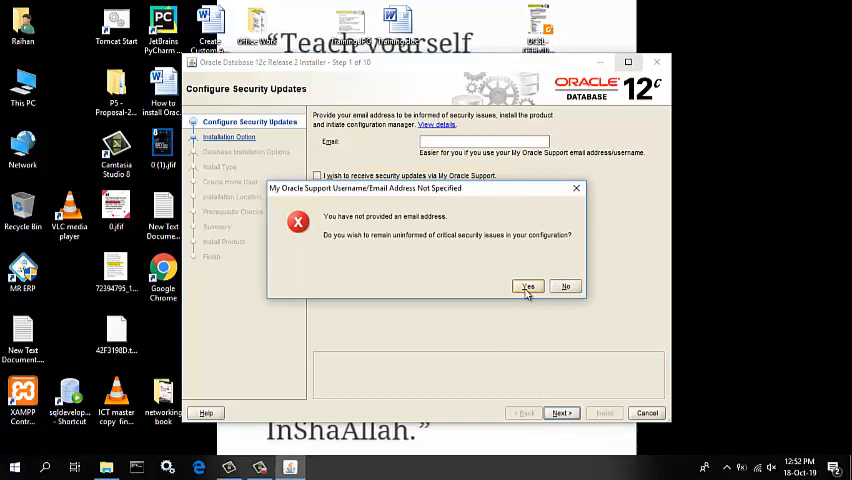
{"action": "left_click", "coordinate": [528, 288]}
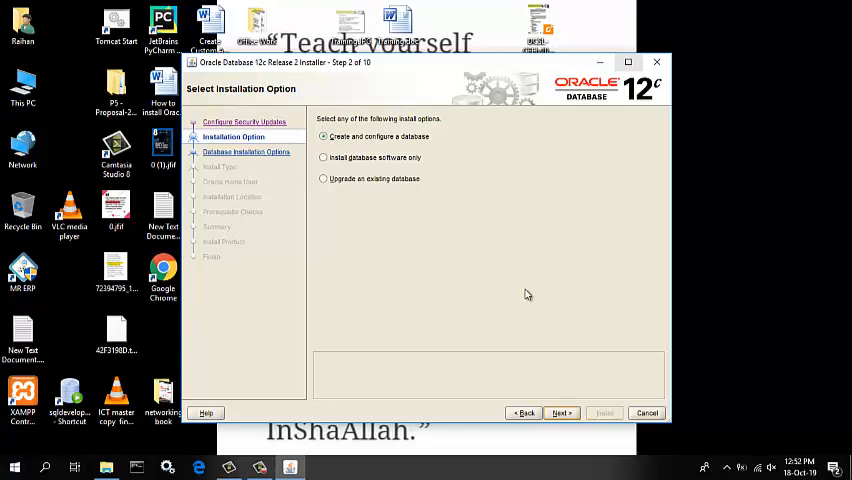
{"action": "mouse_move", "coordinate": [412, 196]}
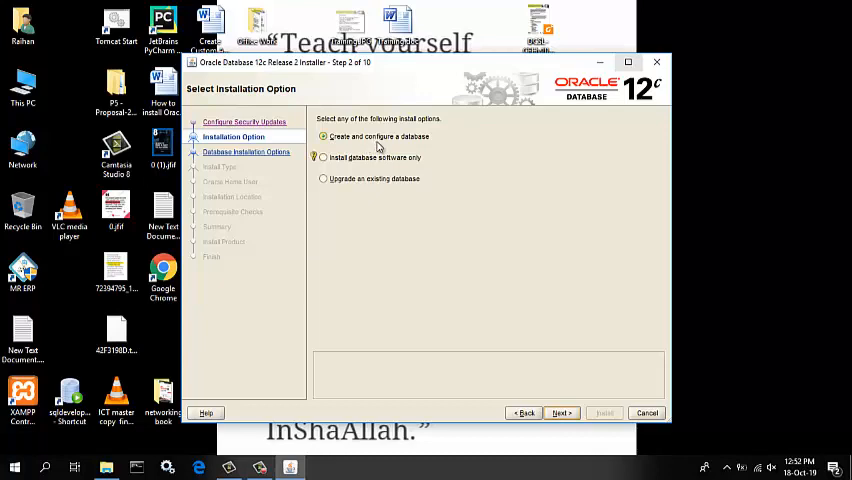
Choose 'Create and configure a database' as the installation option and continue
{"action": "left_click", "coordinate": [324, 136]}
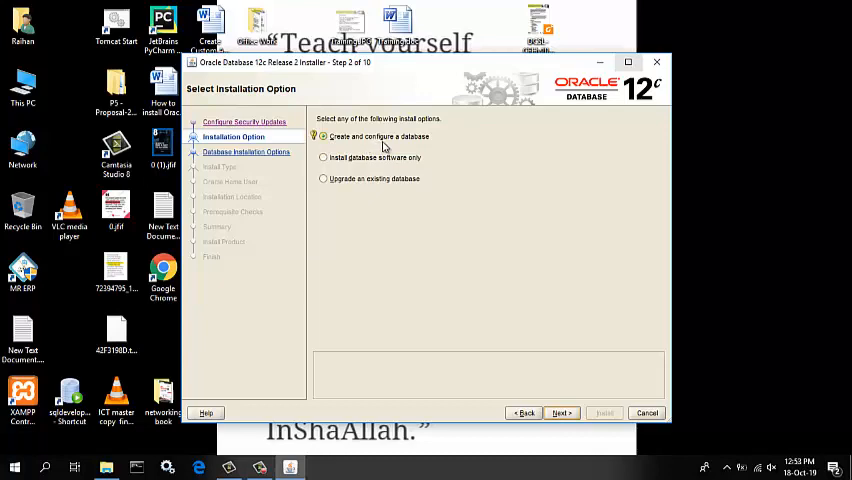
{"action": "mouse_move", "coordinate": [408, 148]}
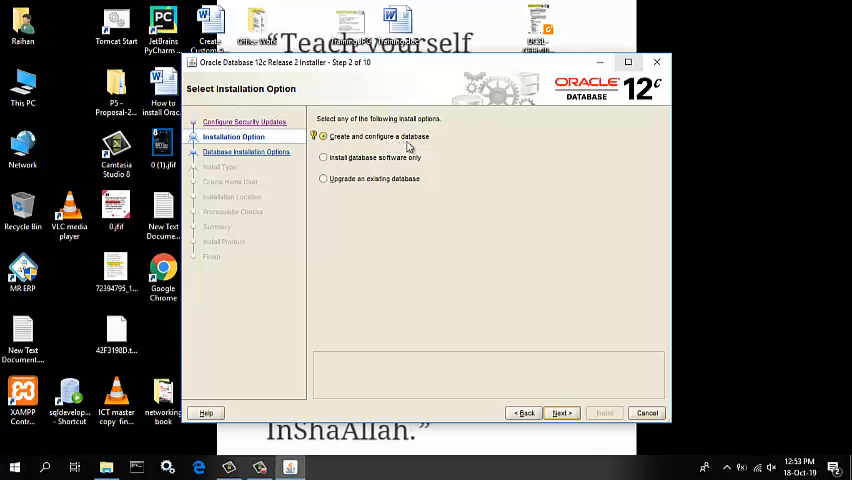
{"action": "mouse_move", "coordinate": [446, 146]}
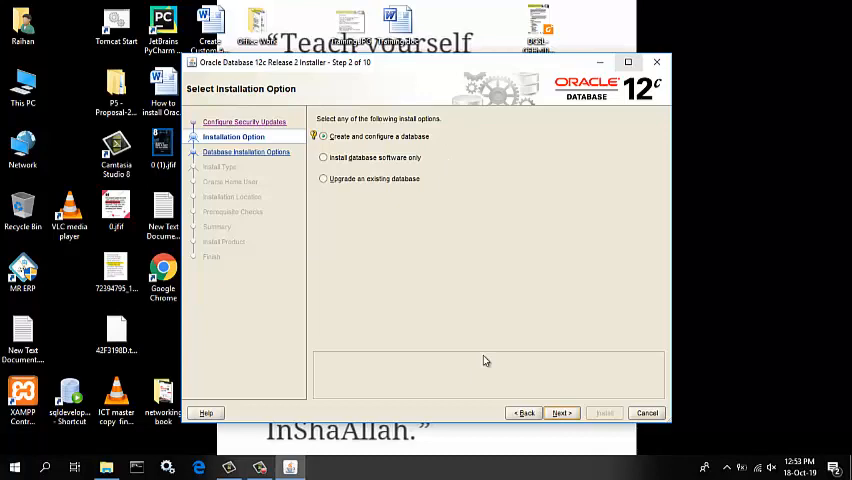
{"action": "mouse_move", "coordinate": [548, 400]}
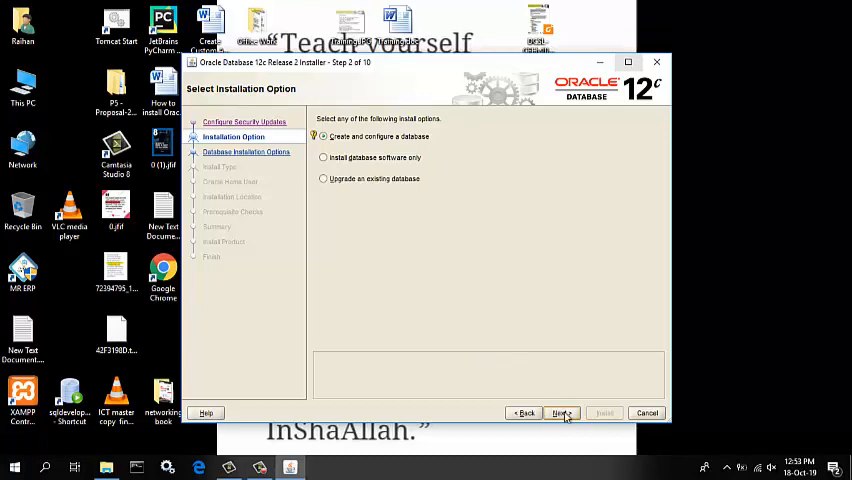
{"action": "left_click", "coordinate": [560, 412]}
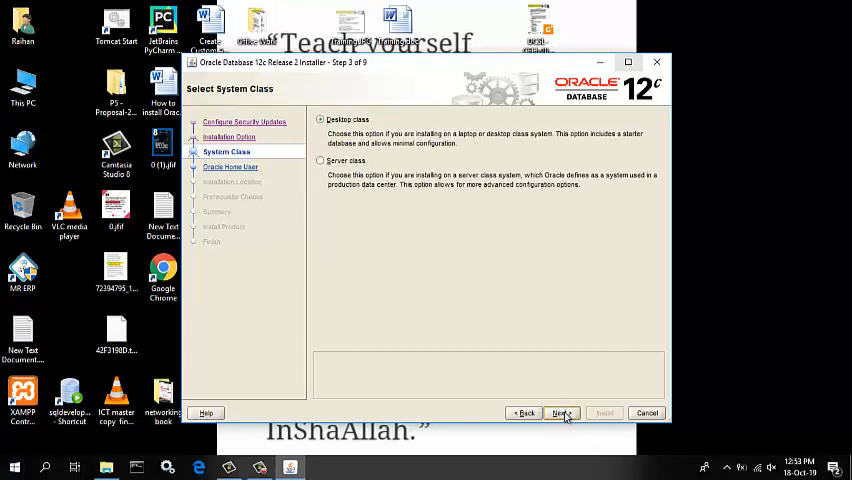
{"action": "mouse_move", "coordinate": [490, 290]}
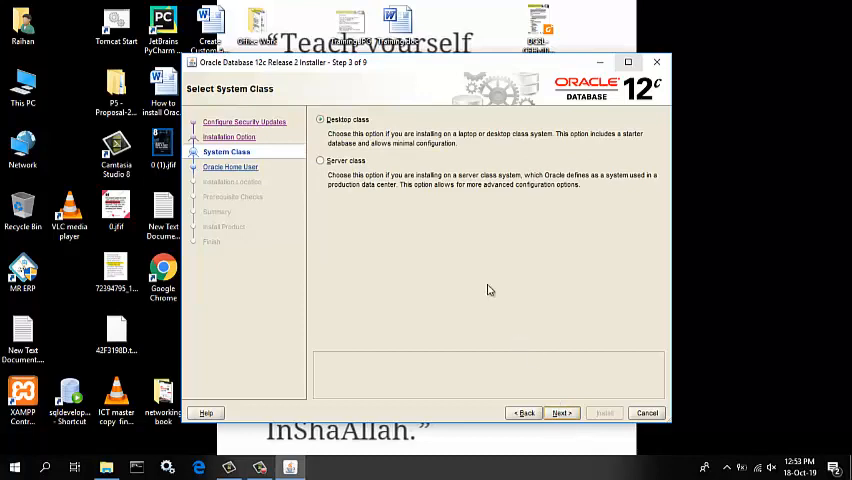
{"action": "mouse_move", "coordinate": [390, 148]}
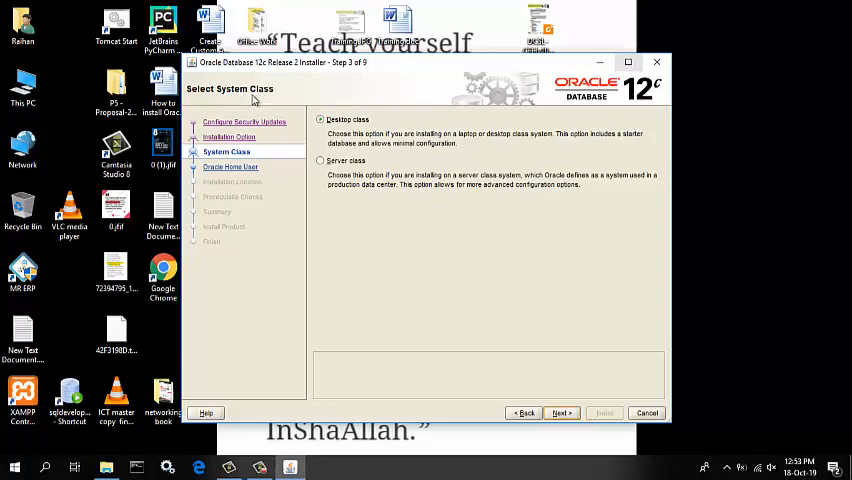
{"action": "mouse_move", "coordinate": [268, 100]}
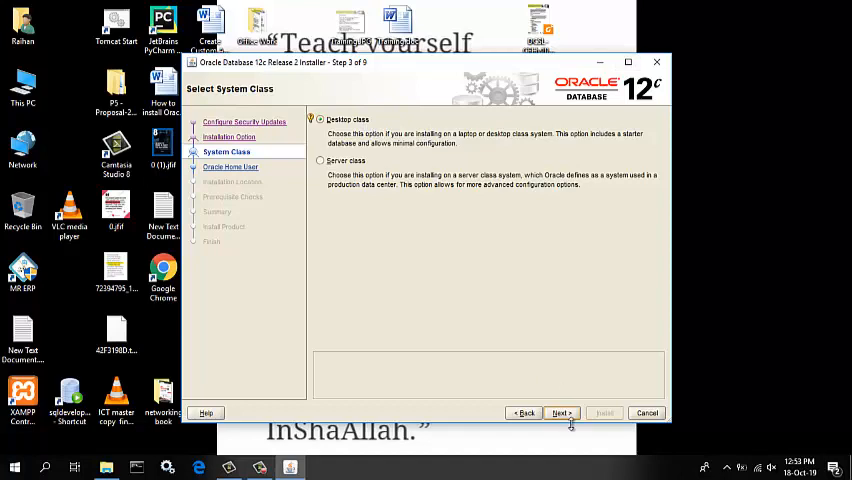
Keep Desktop class as the system class and continue
{"action": "left_click", "coordinate": [560, 412]}
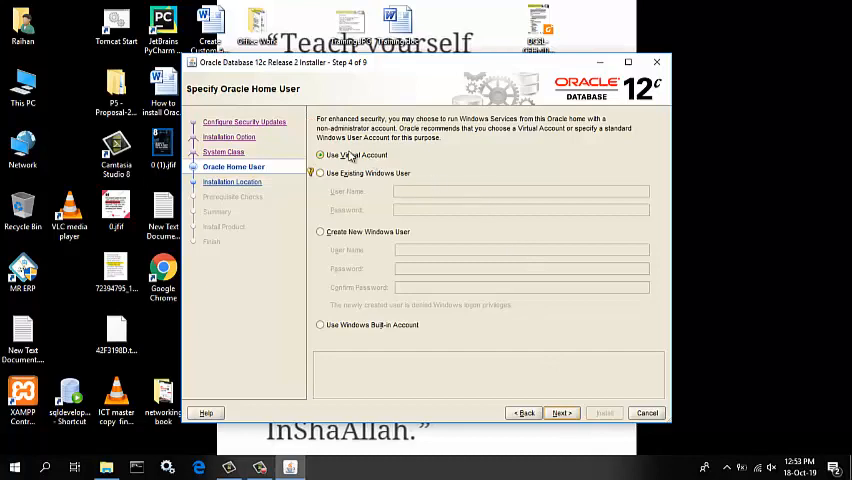
Create new Windows user 'rony' with a confirmed password as the Oracle Home user and continue
{"action": "left_click", "coordinate": [320, 156]}
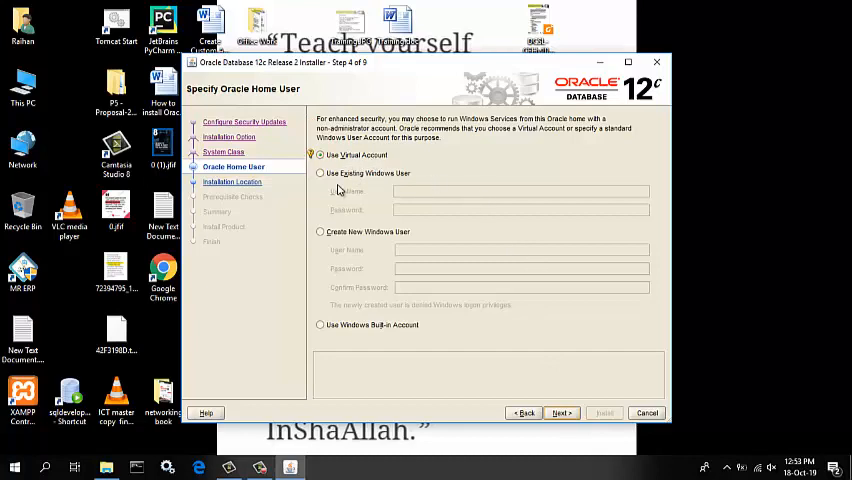
{"action": "mouse_move", "coordinate": [362, 214]}
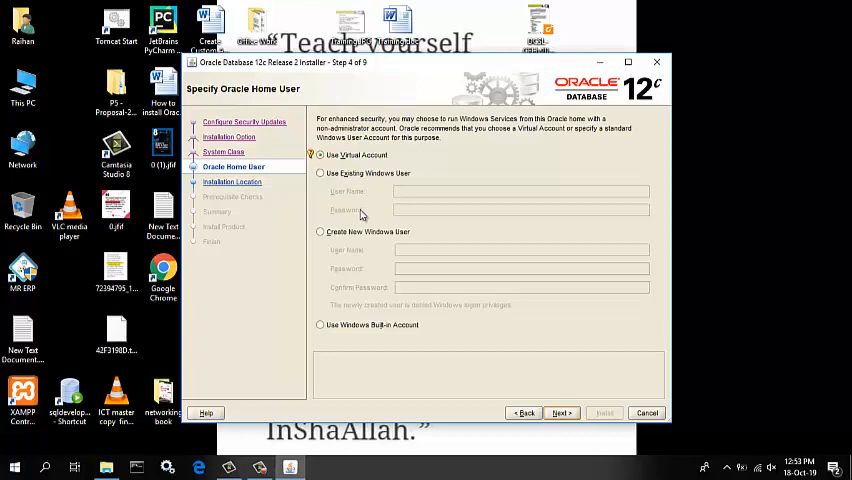
{"action": "left_click", "coordinate": [320, 232]}
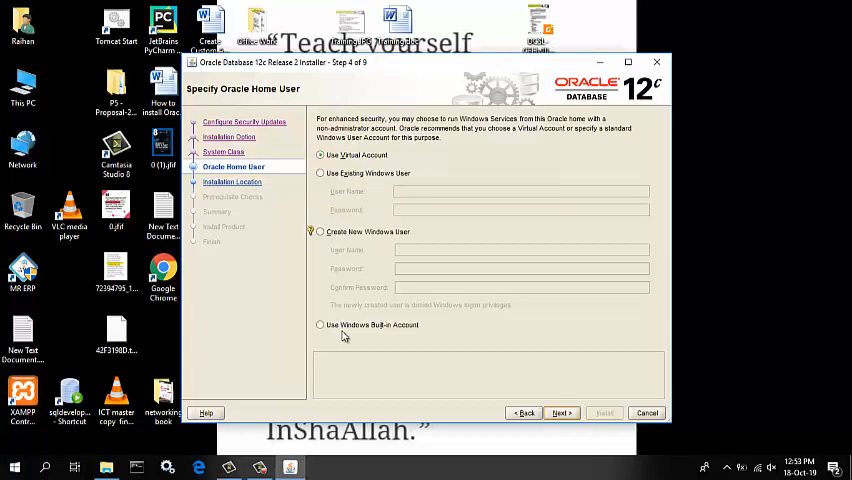
{"action": "left_click", "coordinate": [320, 232]}
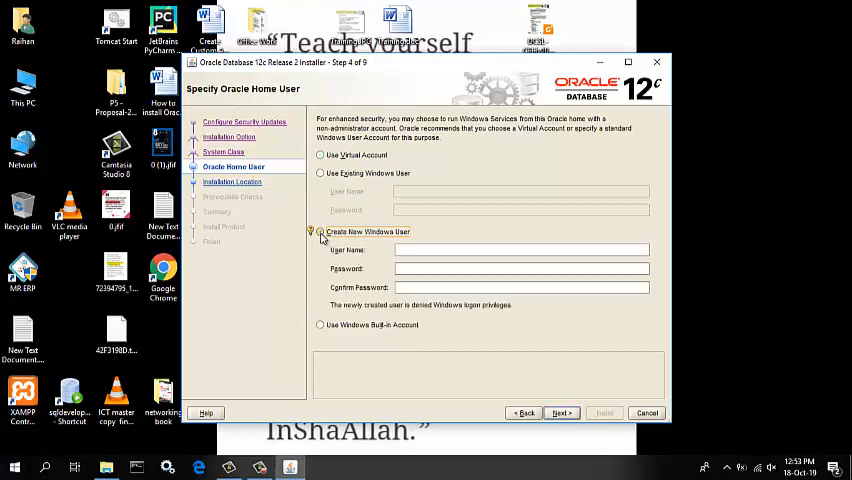
{"action": "left_click", "coordinate": [320, 232]}
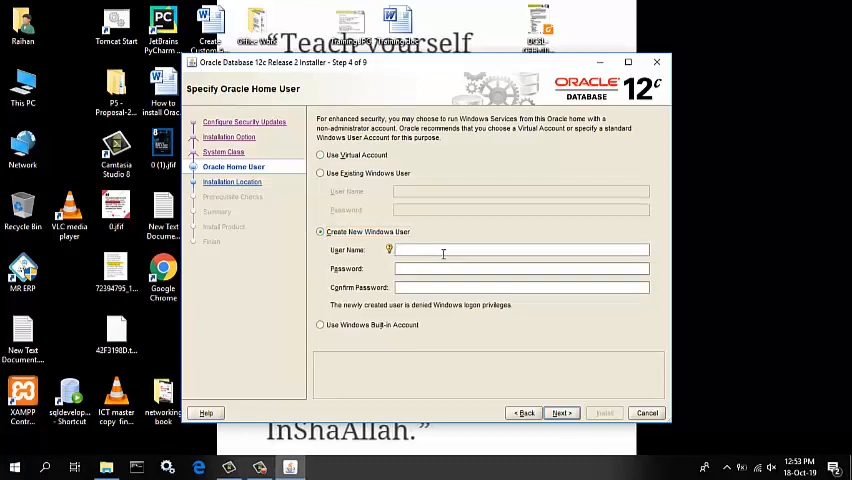
{"action": "type", "text": "rony"}
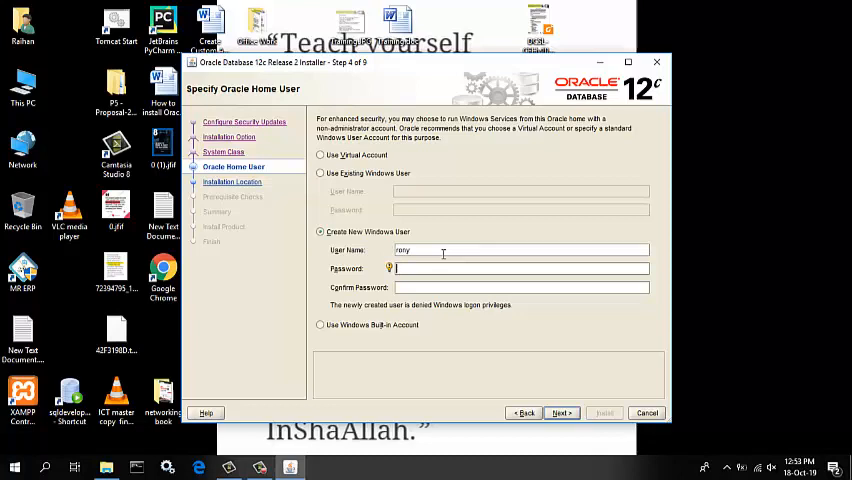
{"action": "type", "text": "*"}
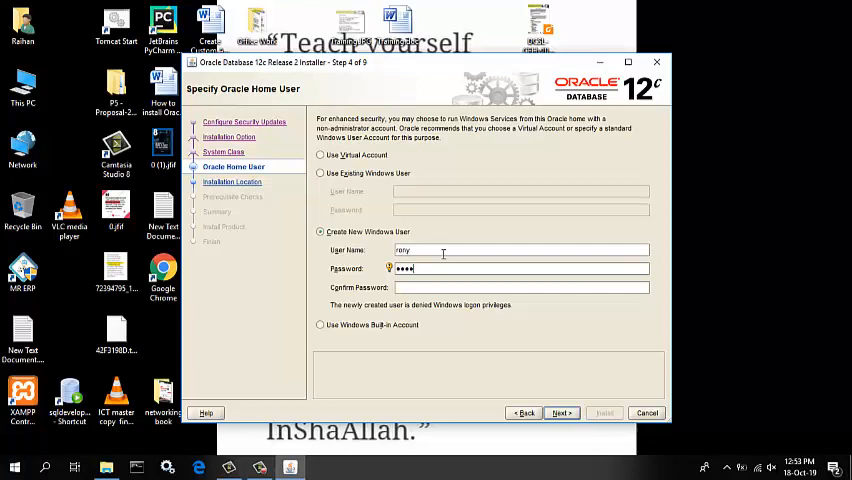
{"action": "key", "text": "backspace"}
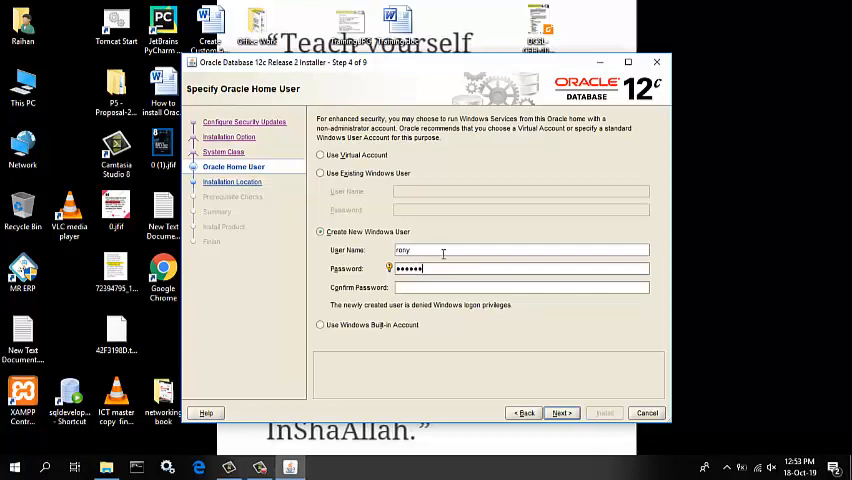
{"action": "type", "text": "••"}
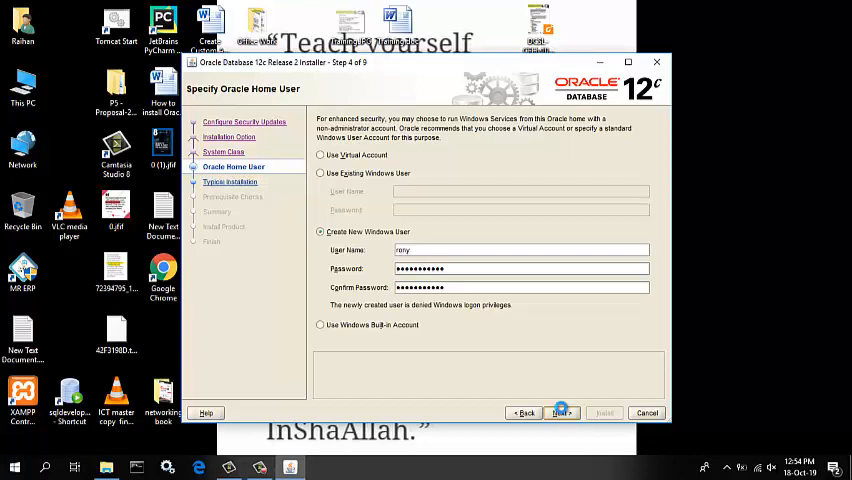
{"action": "left_click", "coordinate": [560, 412]}
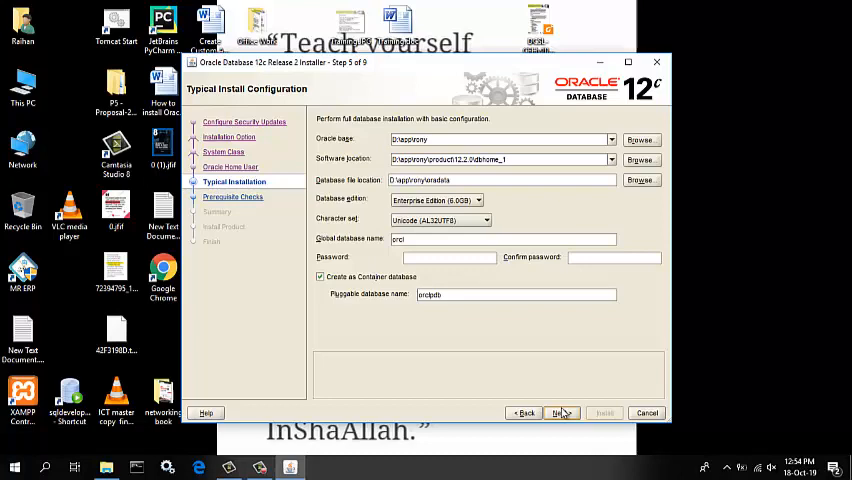
{"action": "mouse_move", "coordinate": [532, 288]}
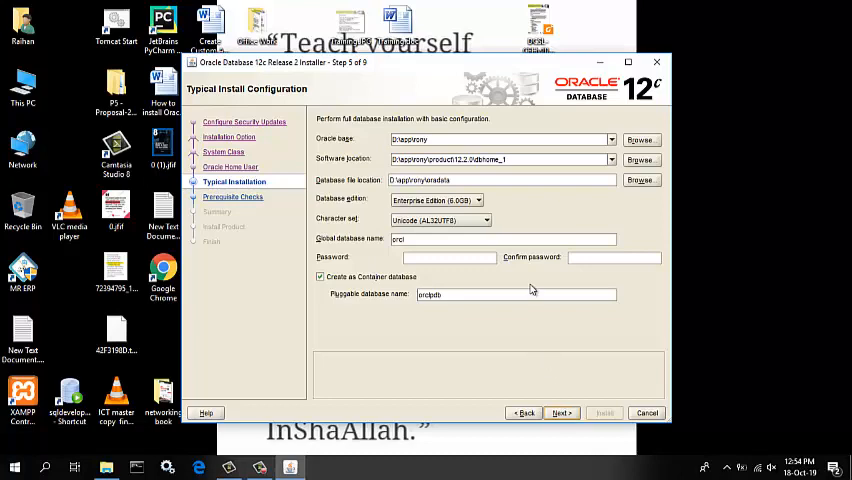
Keep Enterprise Edition, enter and confirm the administrator password for container database orclpdb, and continue
{"action": "left_click", "coordinate": [484, 200]}
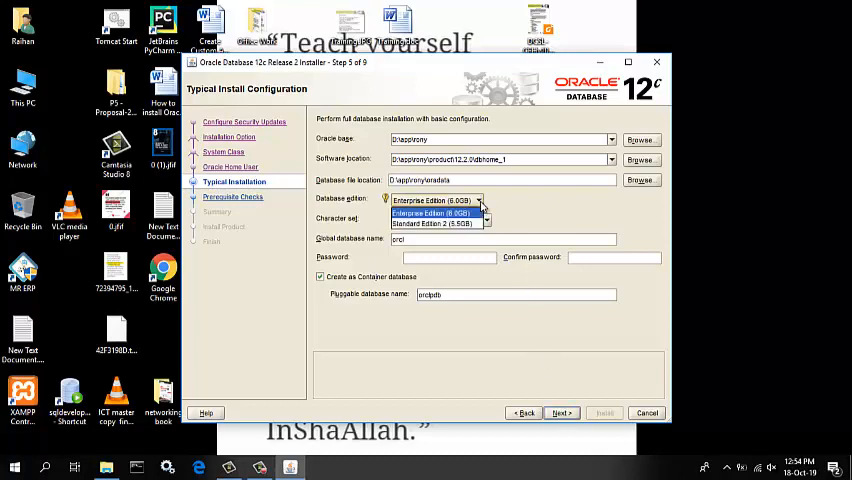
{"action": "left_click", "coordinate": [432, 200]}
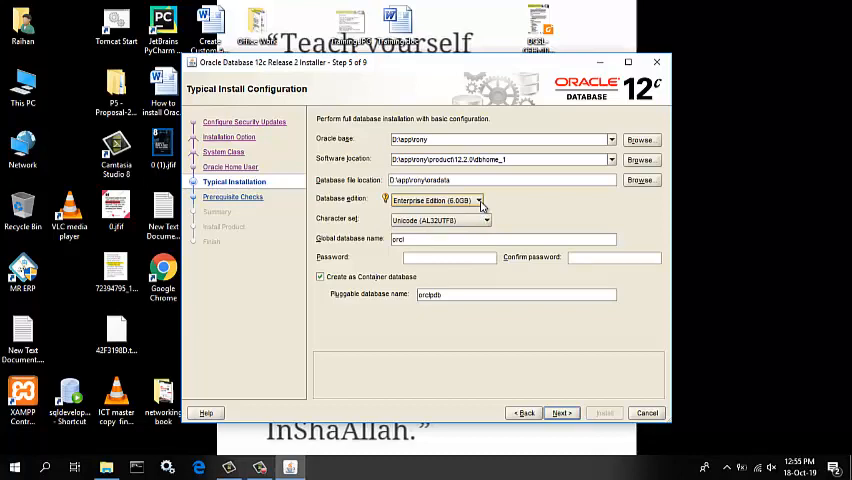
{"action": "left_click", "coordinate": [448, 256]}
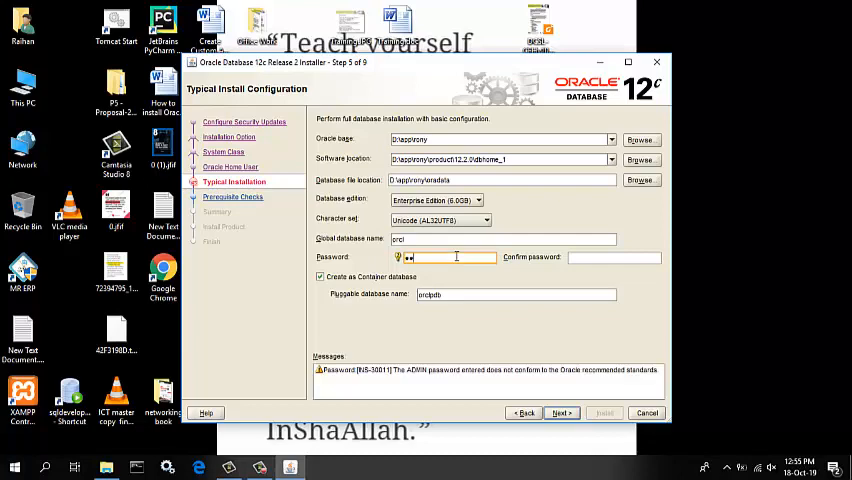
{"action": "type", "text": "•"}
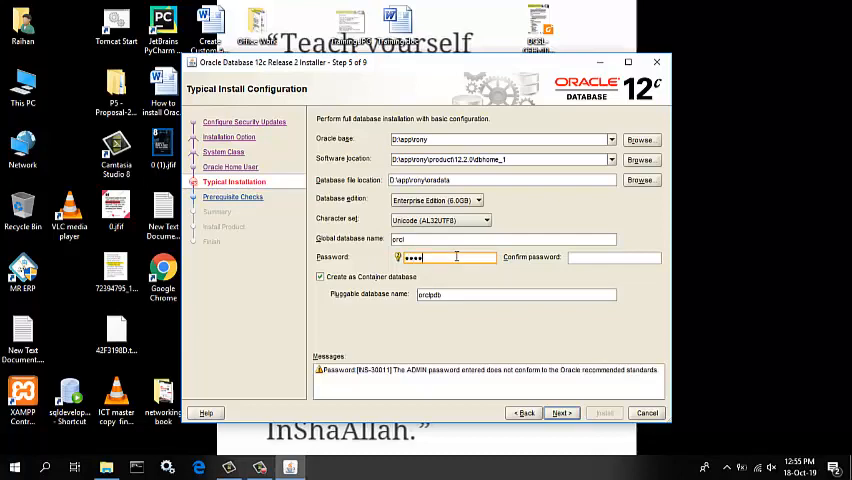
{"action": "left_click", "coordinate": [616, 256]}
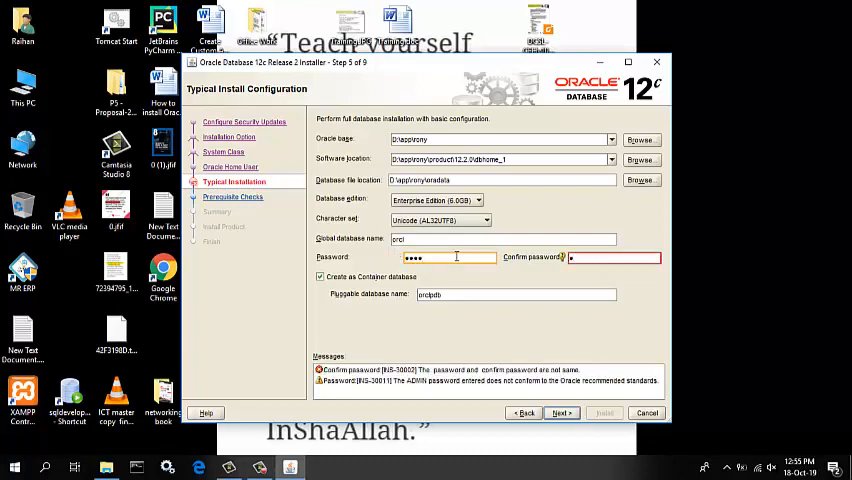
{"action": "type", "text": "•••"}
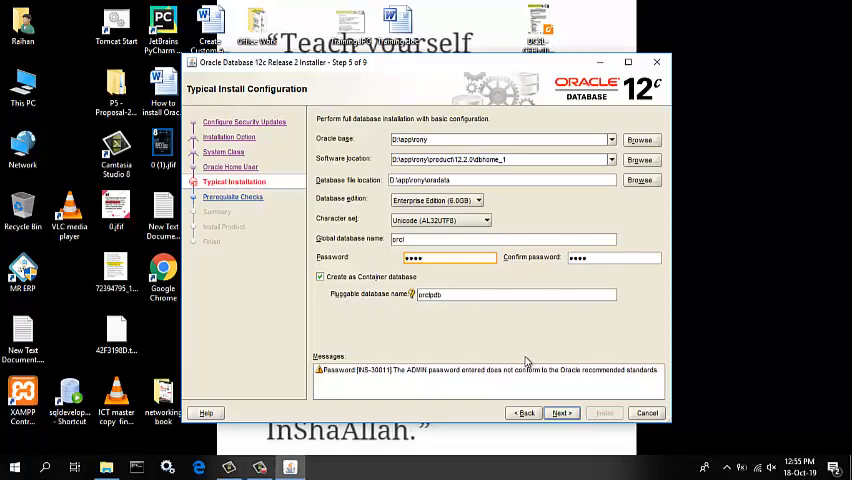
{"action": "left_click", "coordinate": [560, 412]}
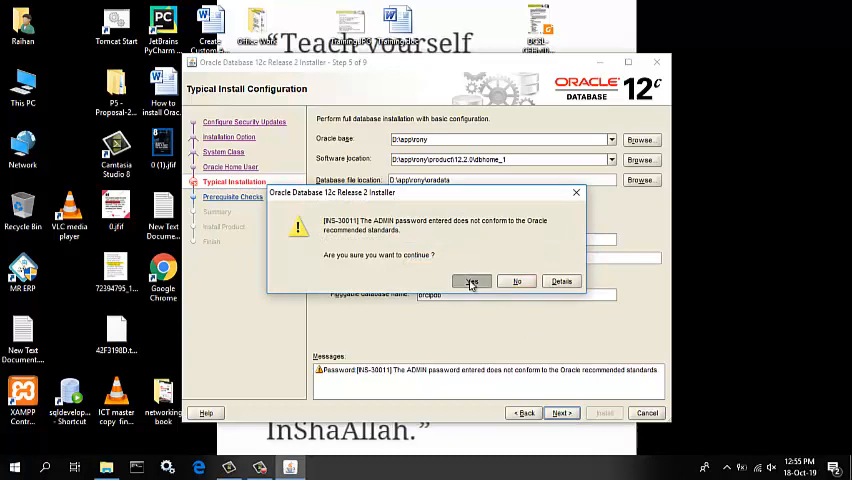
Accept the non-standard password warning and start the installation from the Summary page
{"action": "left_click", "coordinate": [472, 280]}
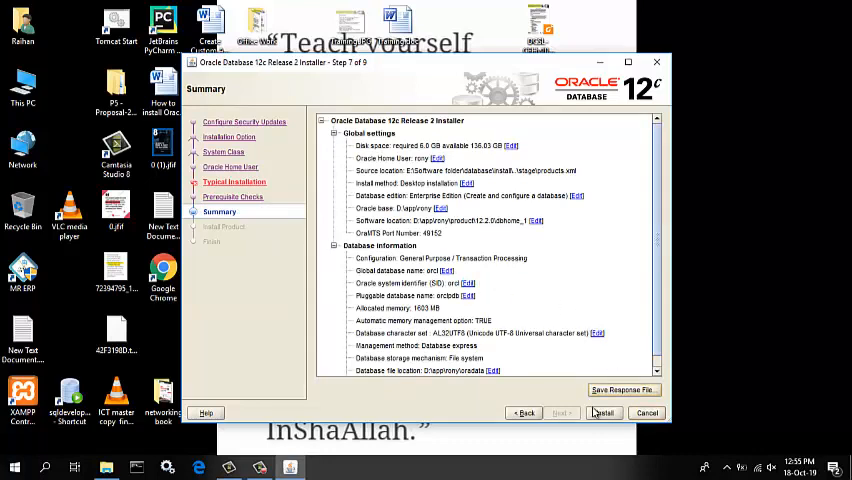
{"action": "left_click", "coordinate": [604, 412]}
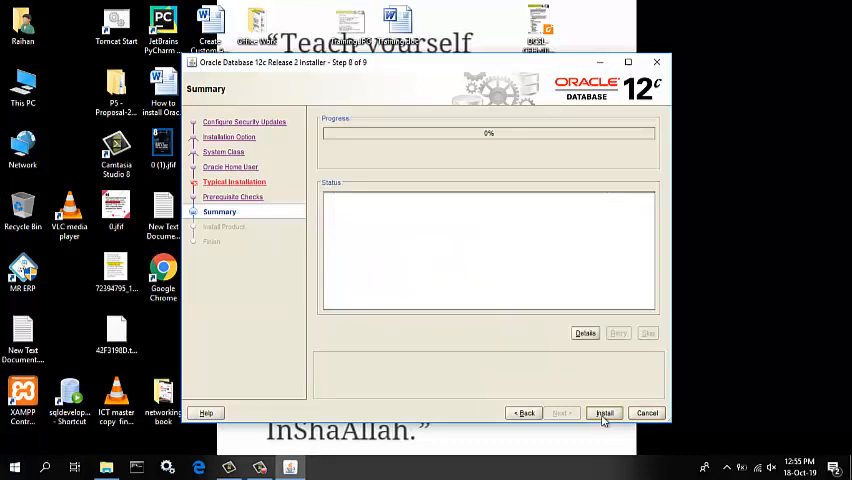
Allow both Java Platform SE binaries through Windows Defender Firewall while installation proceeds
{"action": "left_click", "coordinate": [604, 412]}
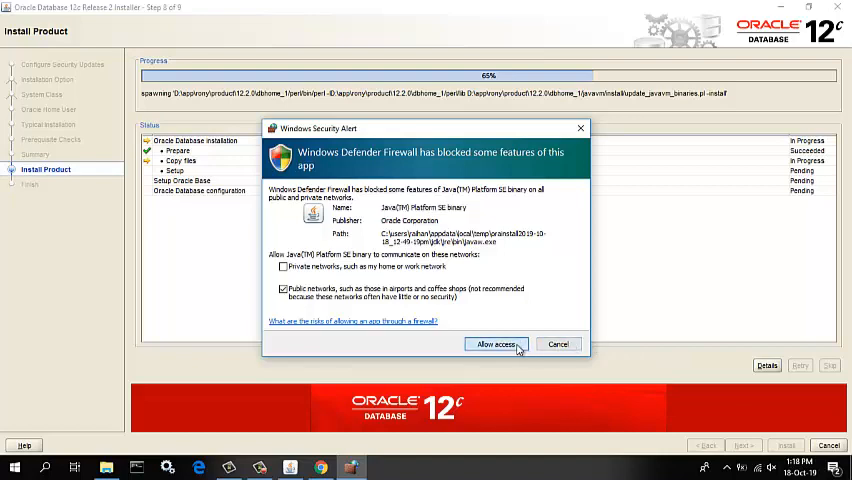
{"action": "left_click", "coordinate": [496, 344]}
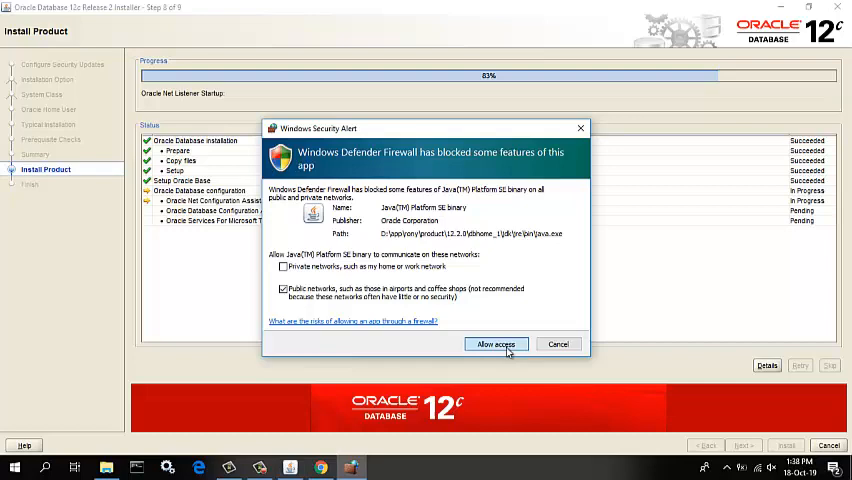
{"action": "left_click", "coordinate": [496, 344]}
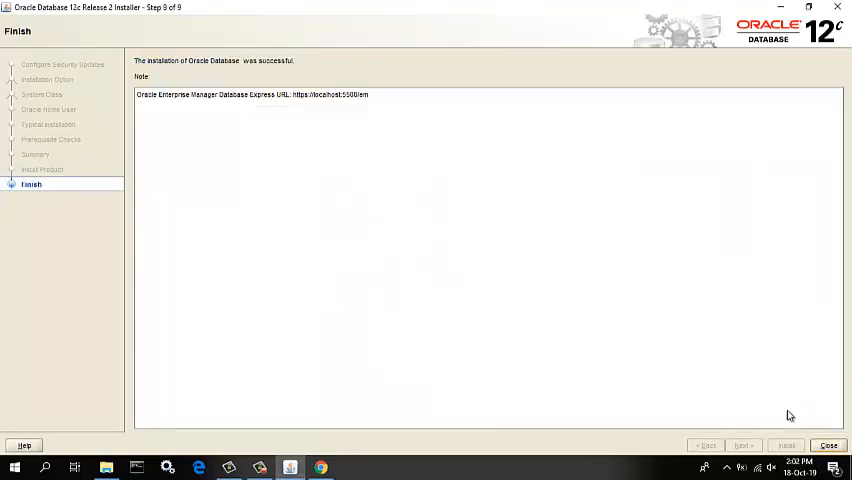
{"action": "mouse_move", "coordinate": [736, 372]}
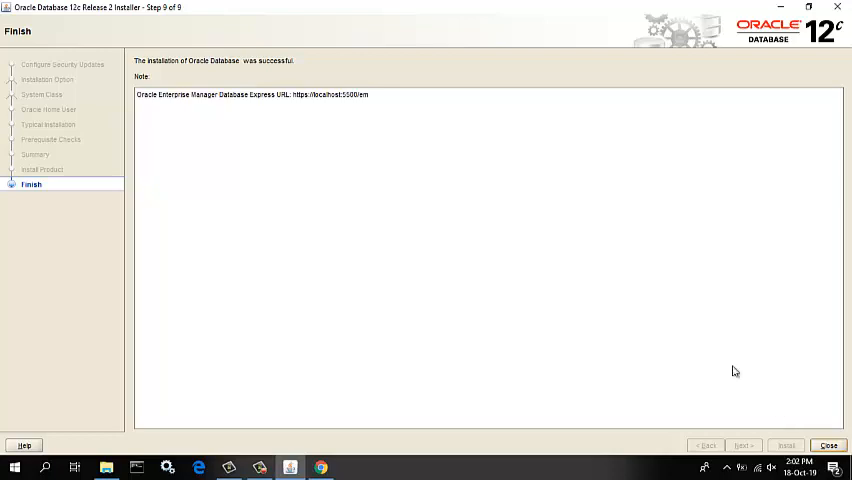
{"action": "mouse_move", "coordinate": [170, 82]}
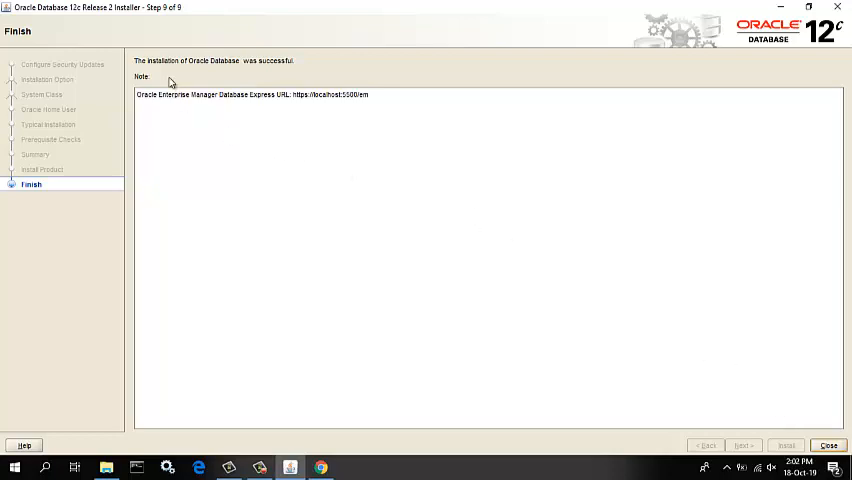